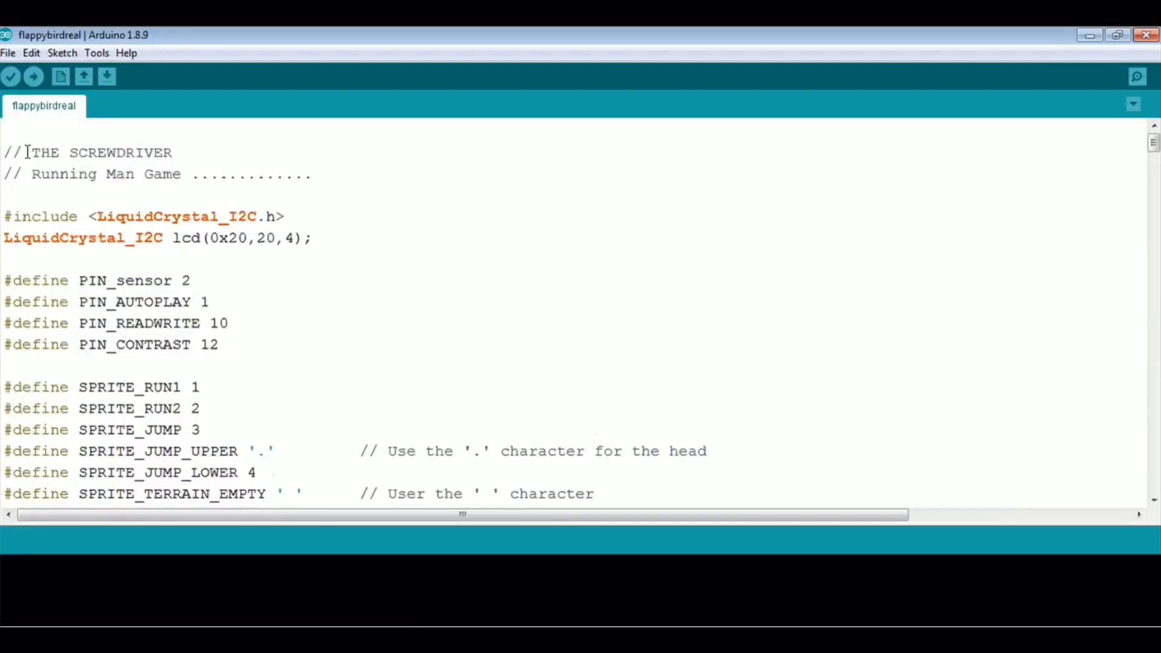
# - Review the Running Man sketch's opening comment, then compile and upload it to the board
pyautogui.doubleClick(99, 152)
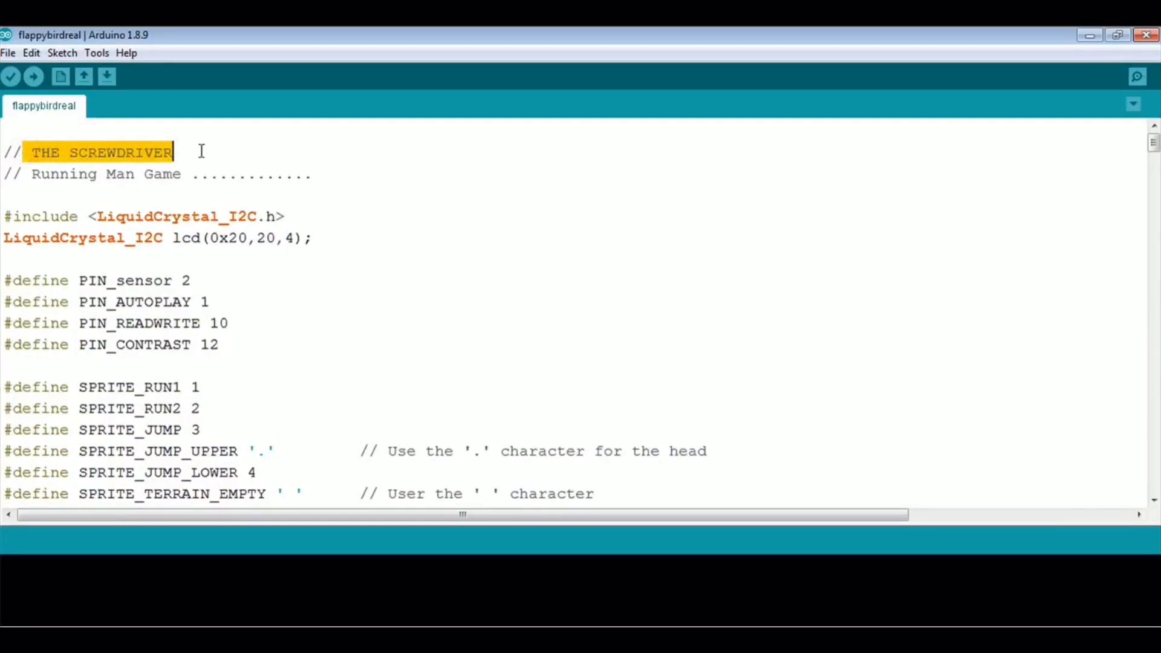
pyautogui.scroll(-3)
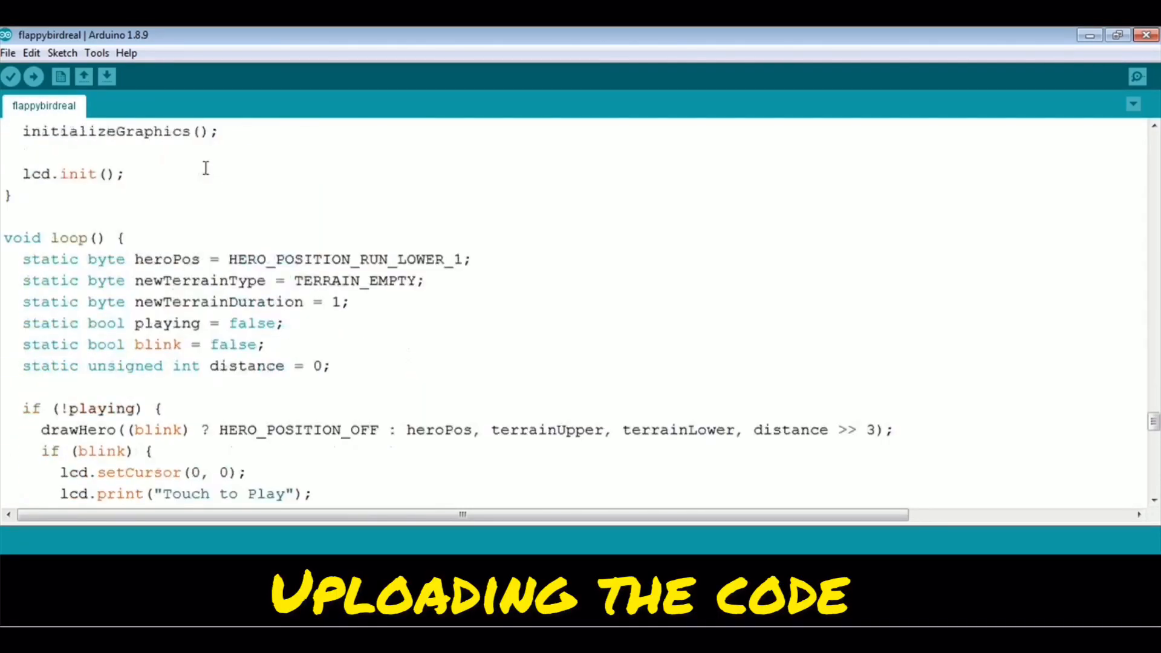
pyautogui.scroll(-3)
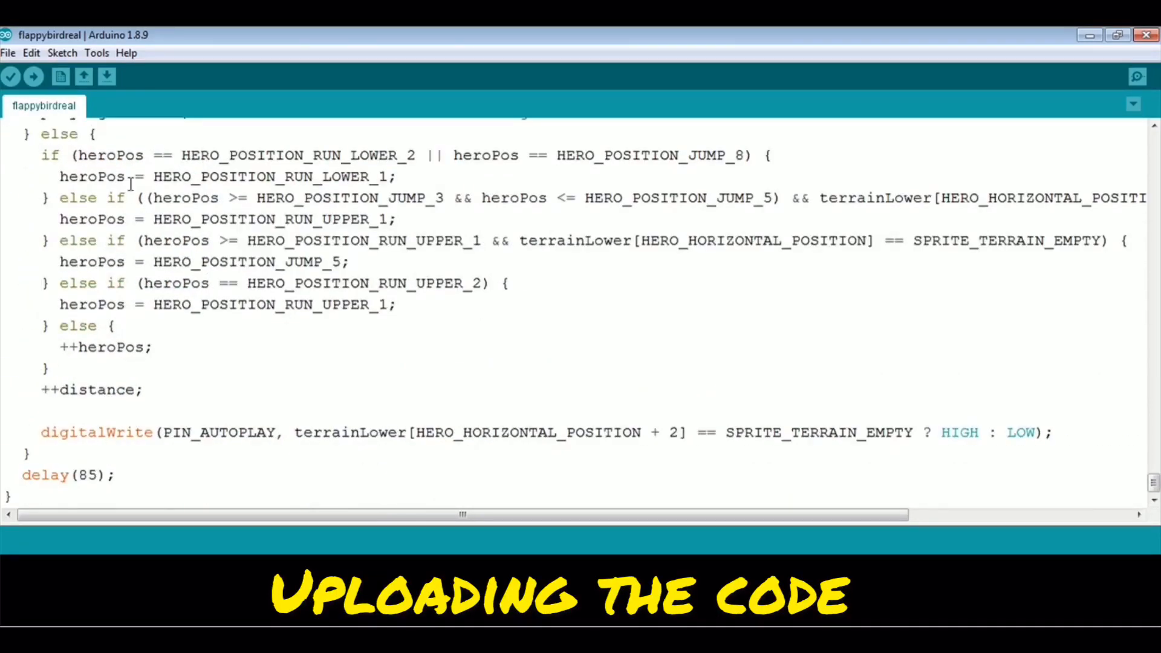
pyautogui.click(34, 77)
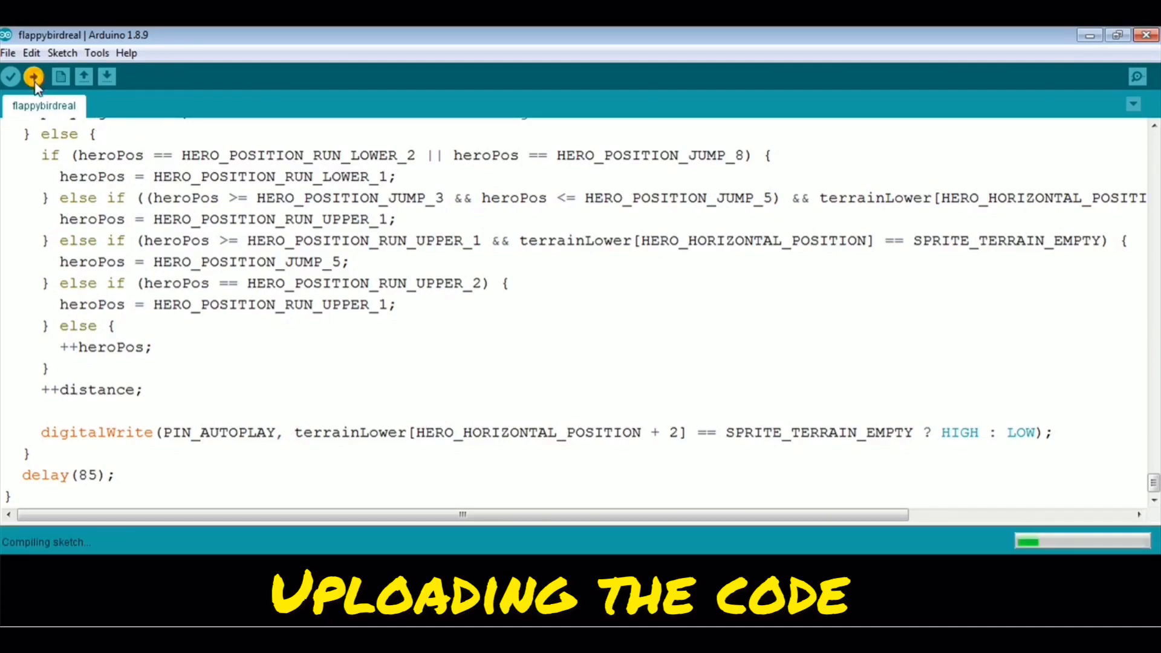
pyautogui.moveTo(1036, 622)
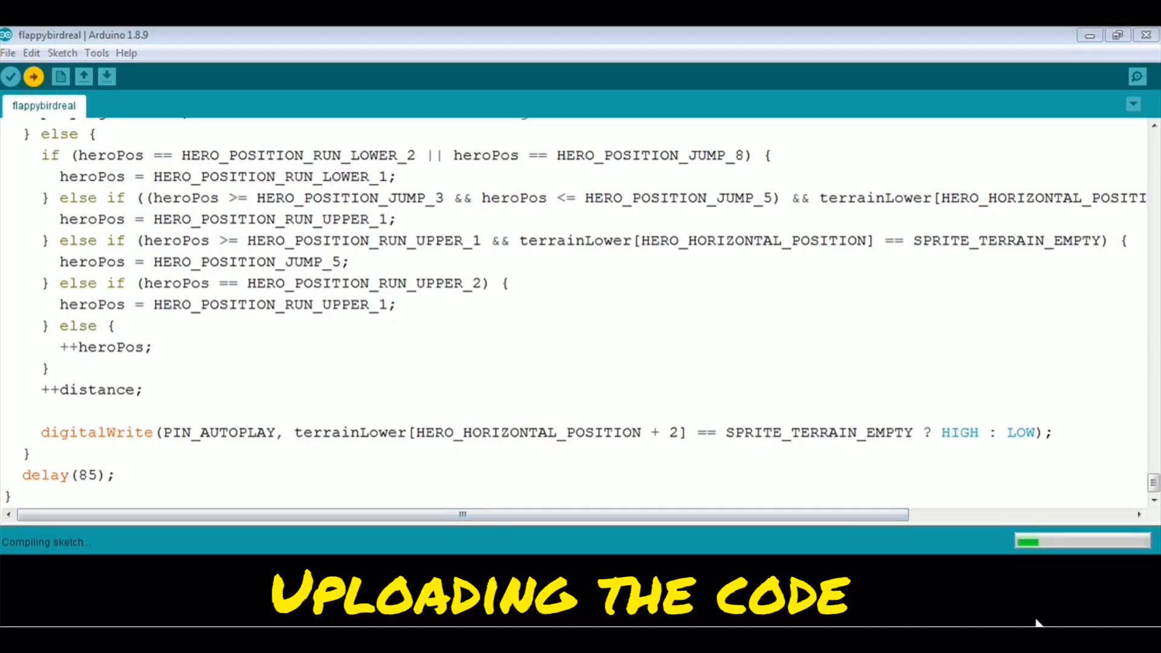